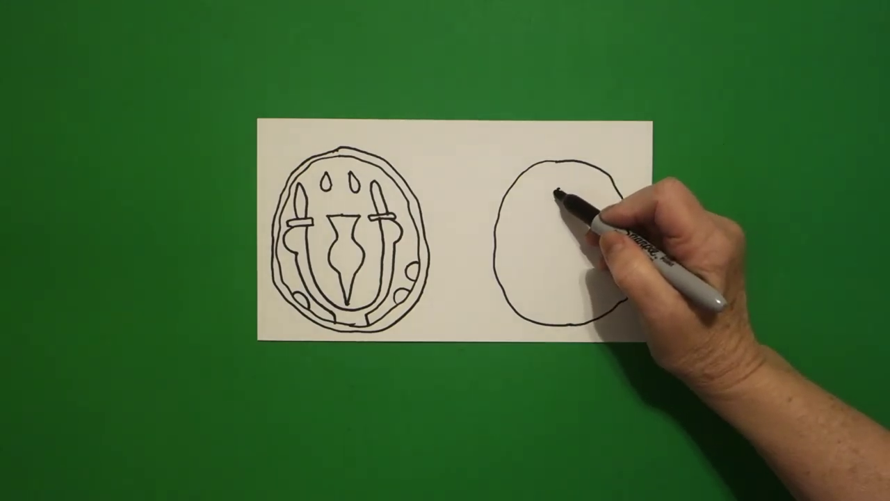
pyautogui.moveTo(563, 198); pyautogui.dragTo(532, 244)
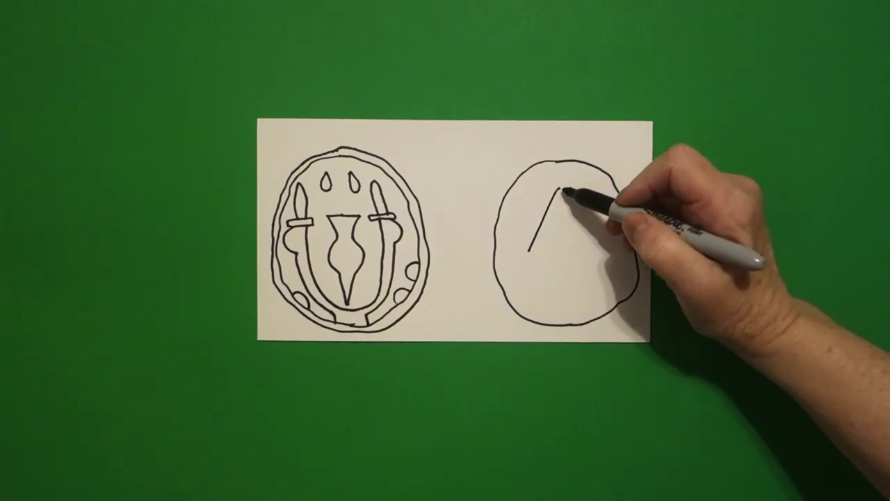